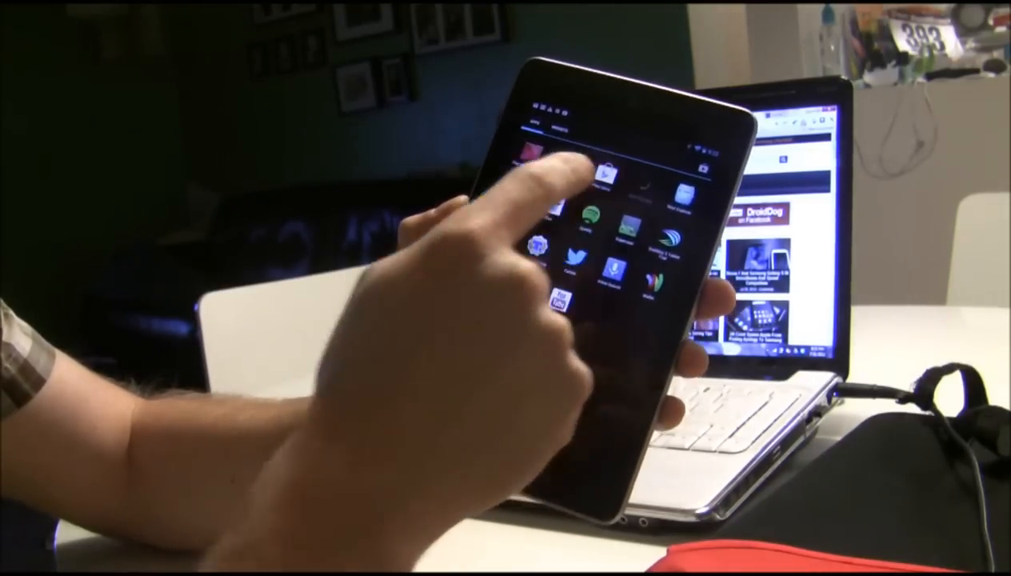
Launch ROM Manager from the app drawer
{"action": "left_click", "coordinate": [606, 172]}
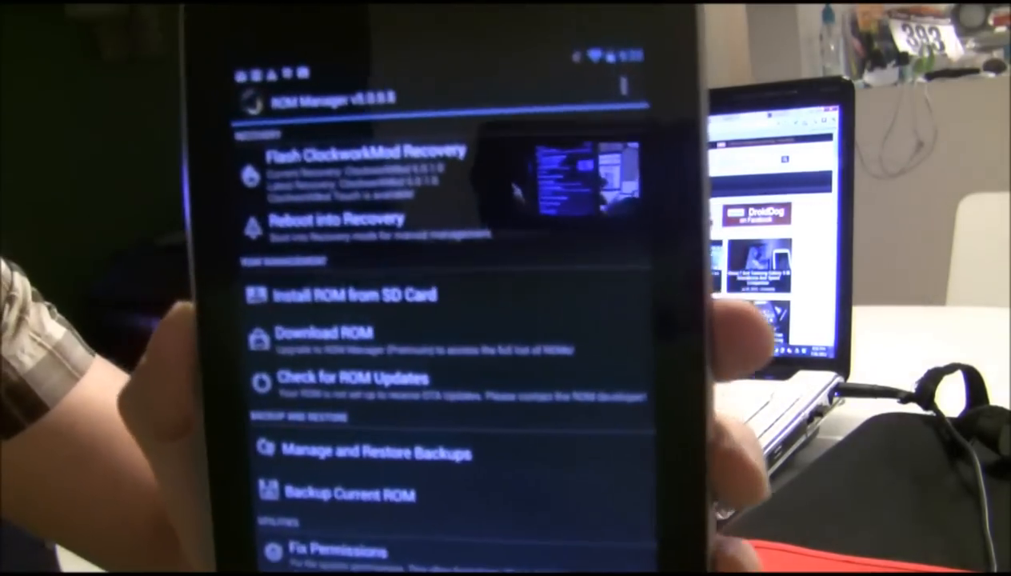
{"action": "left_click", "coordinate": [337, 221]}
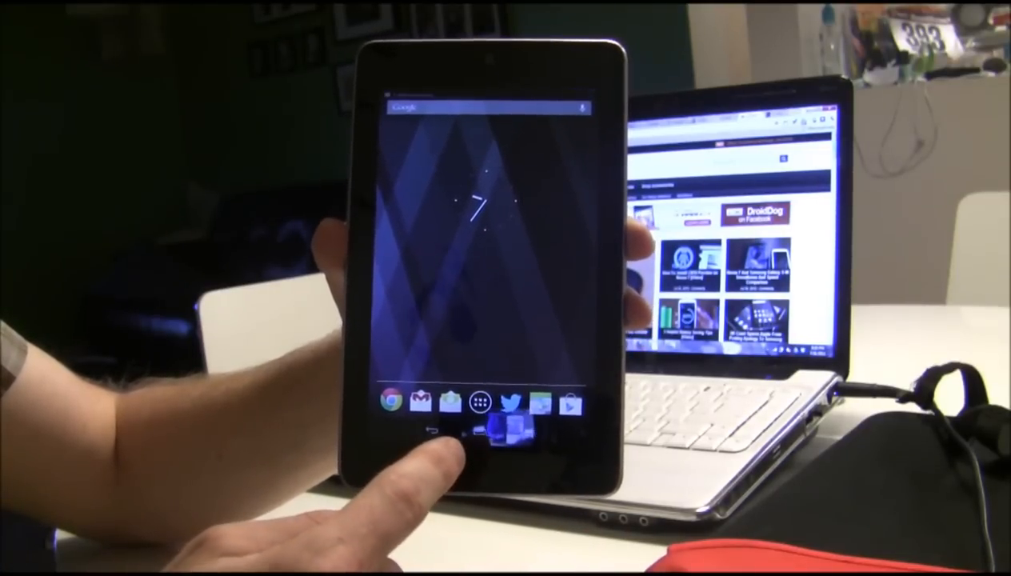
Open the app drawer from the home screen to reach Root Explorer
{"action": "left_click", "coordinate": [502, 403]}
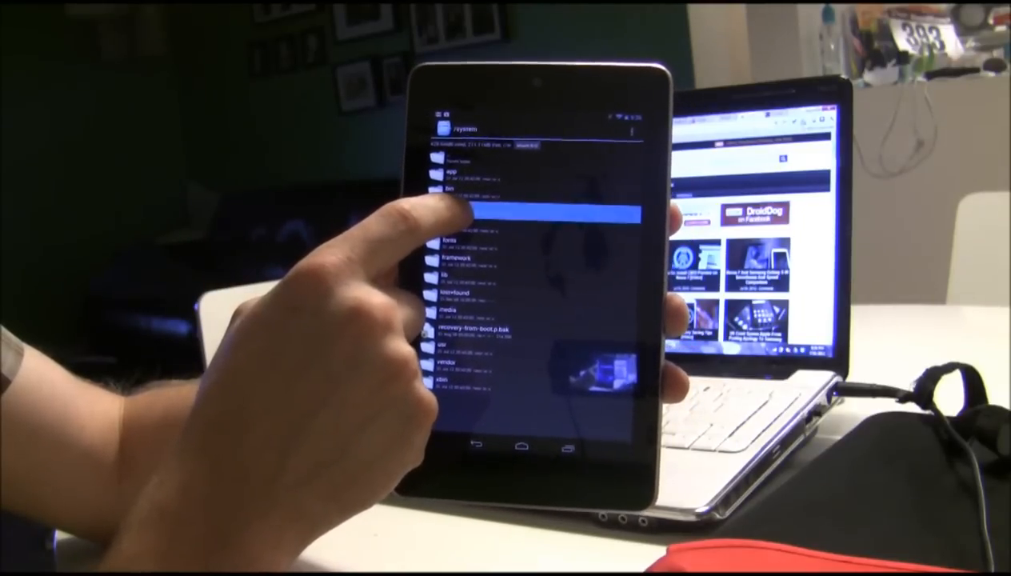
Long-press build.prop and open it with Open in Text Editor
{"action": "left_click", "coordinate": [528, 208]}
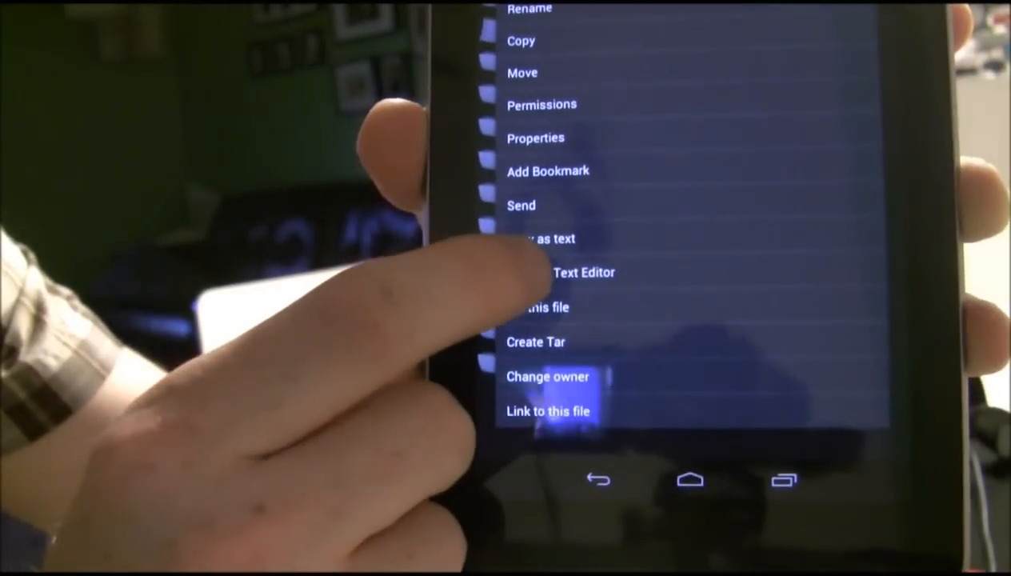
{"action": "left_click", "coordinate": [568, 272]}
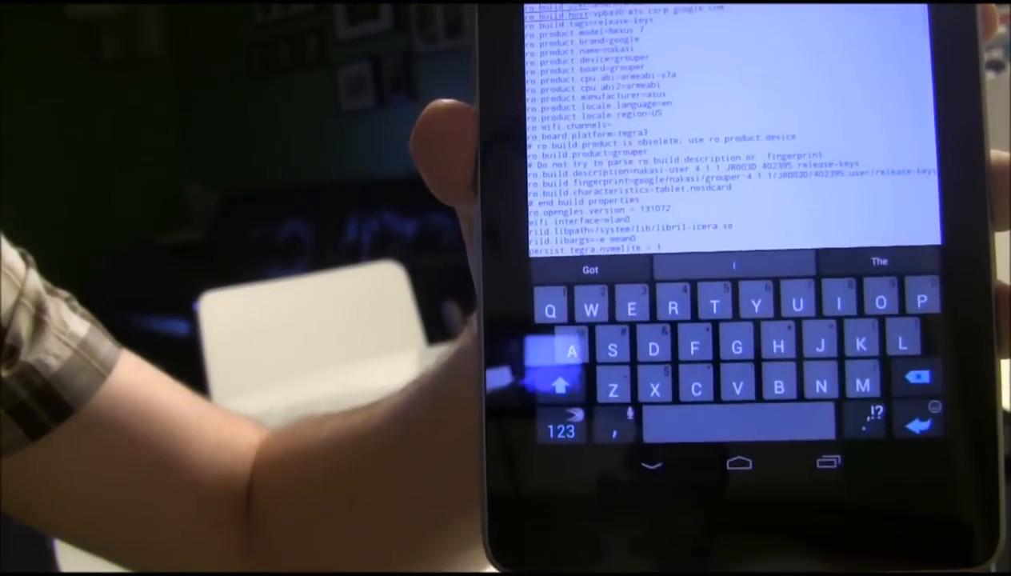